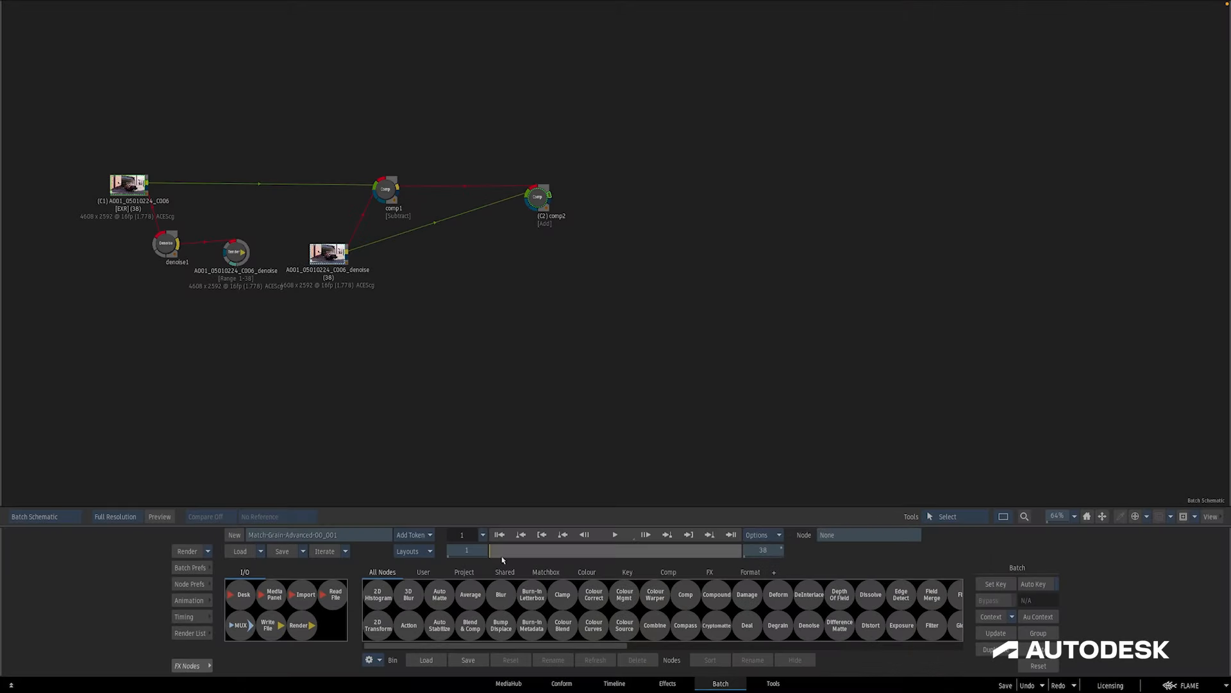
Check the blur node's settings, then view action4's Comp output of the car and garage.
{"action": "left_click", "coordinate": [500, 594]}
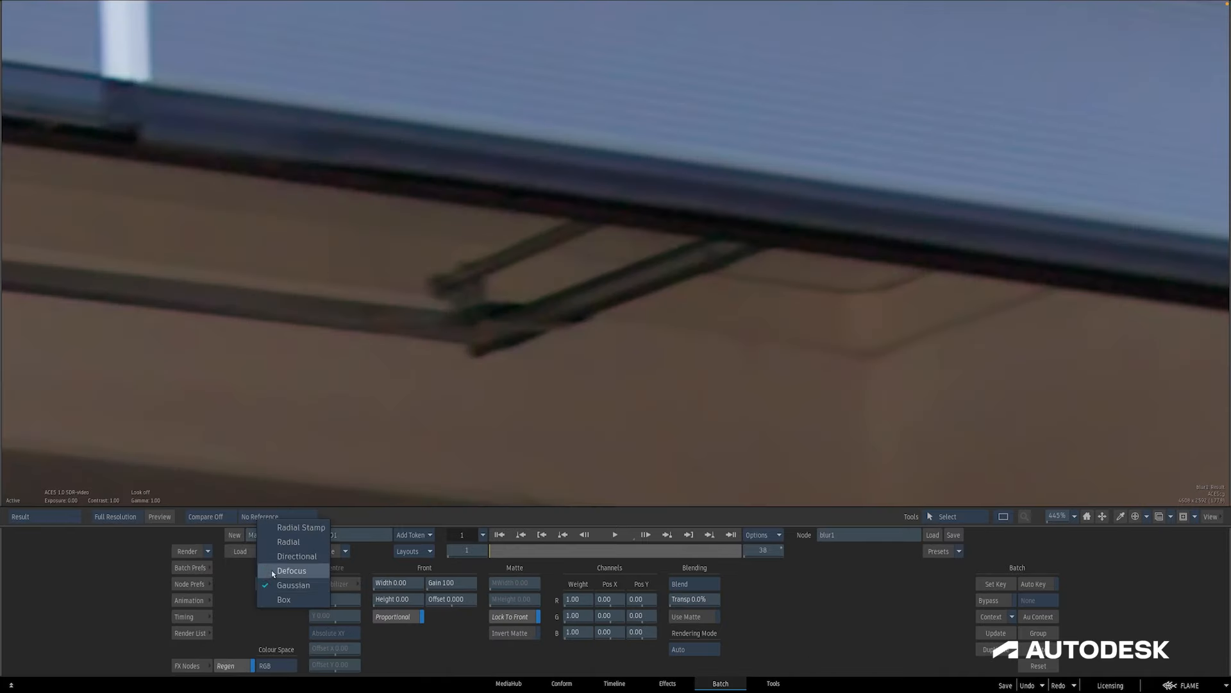
{"action": "left_click", "coordinate": [292, 570]}
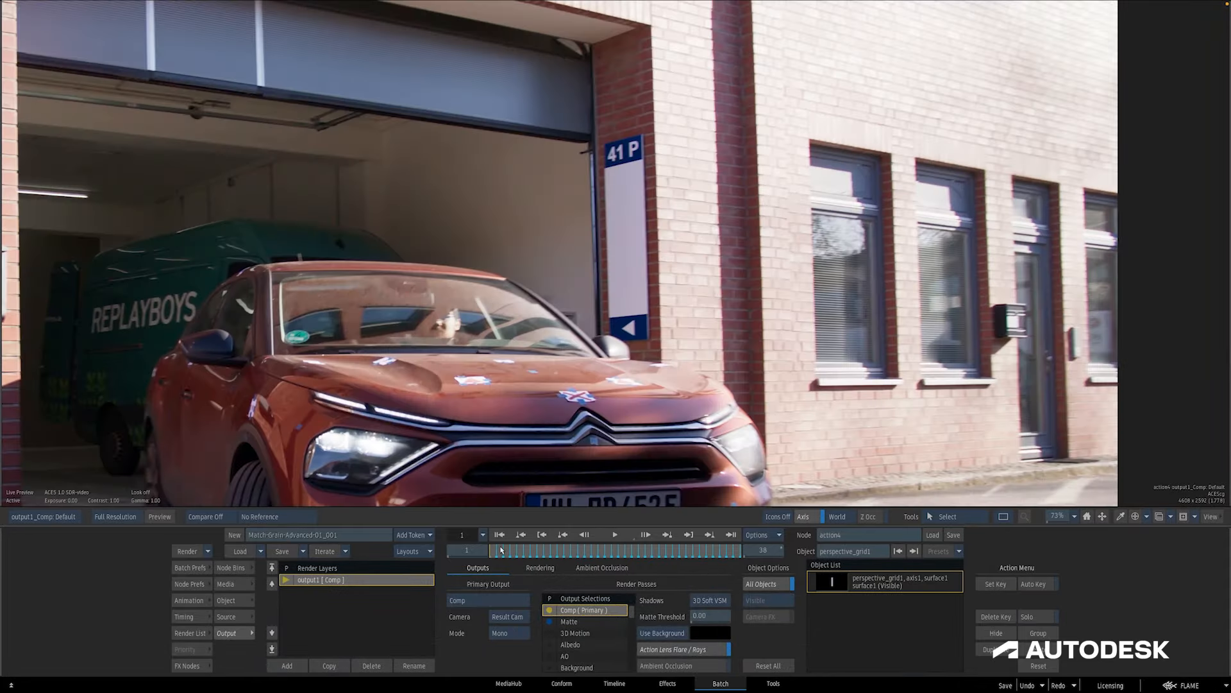
Zoom out the schematic and add a Match Grain node fed by the Degrained_Plate.
{"action": "left_click_drag", "start_coordinate": [500, 550], "coordinate": [662, 550]}
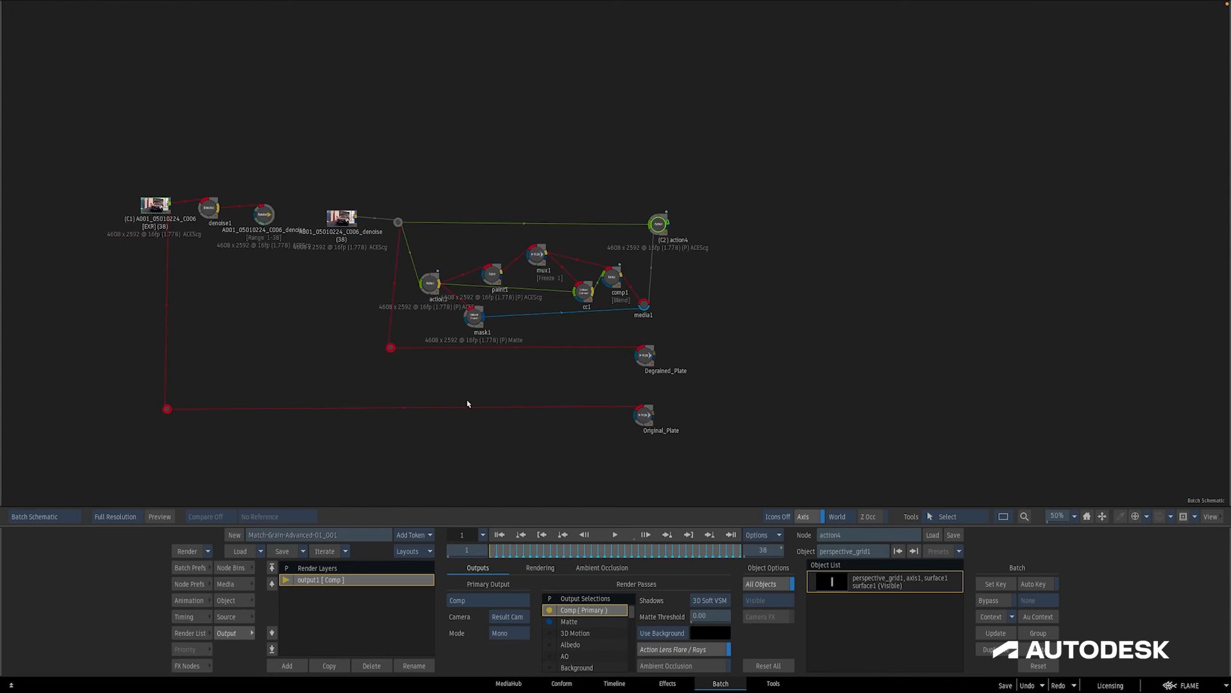
{"action": "left_click", "coordinate": [546, 252]}
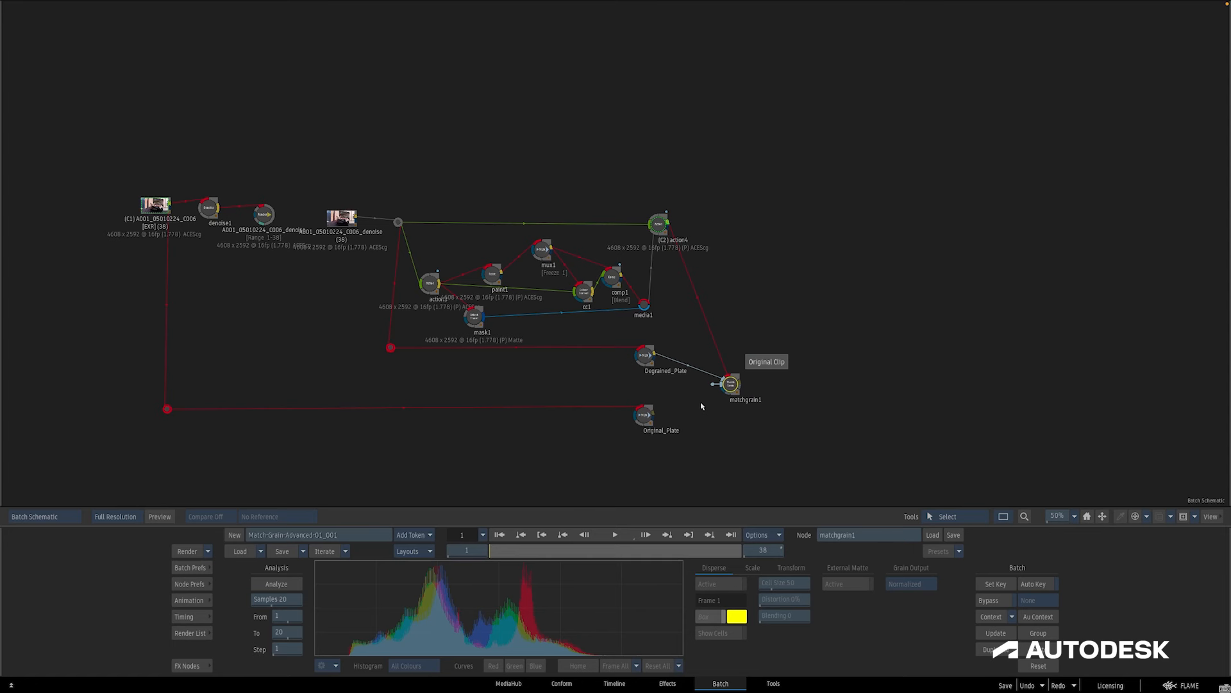
Move matchgrain1 beside action4 and wire the comp, Degrained_Plate and Original_Plate inputs.
{"action": "left_click_drag", "start_coordinate": [731, 385], "coordinate": [748, 237]}
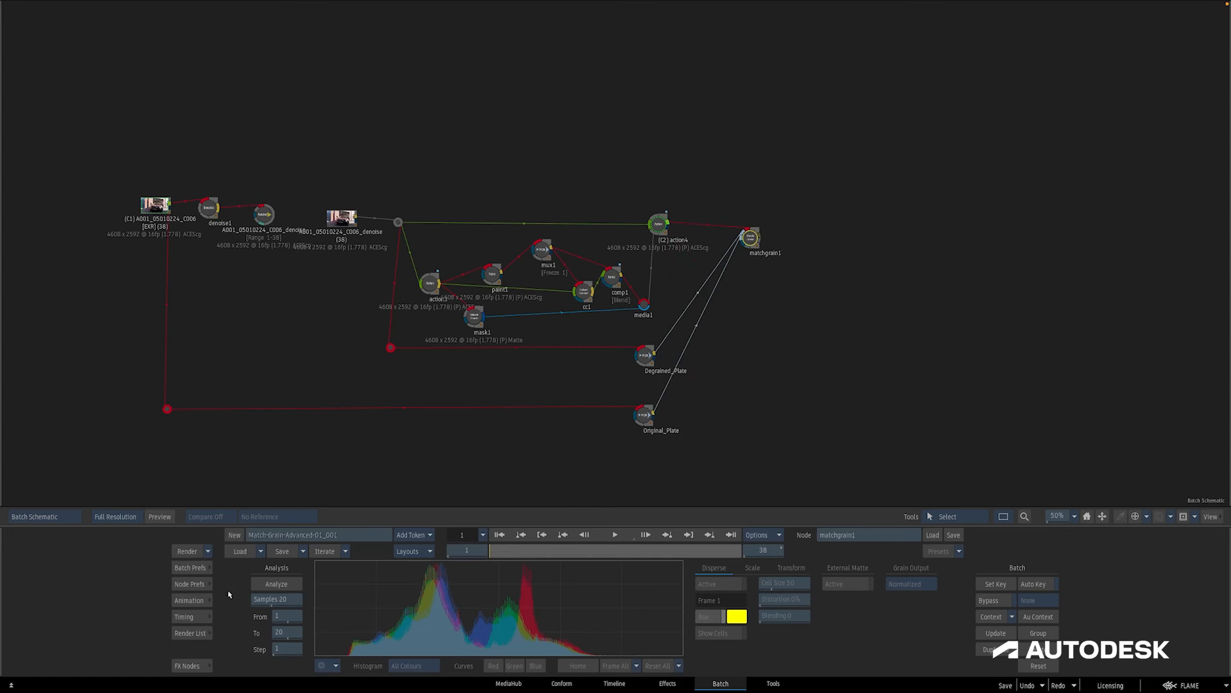
{"action": "left_click", "coordinate": [276, 583]}
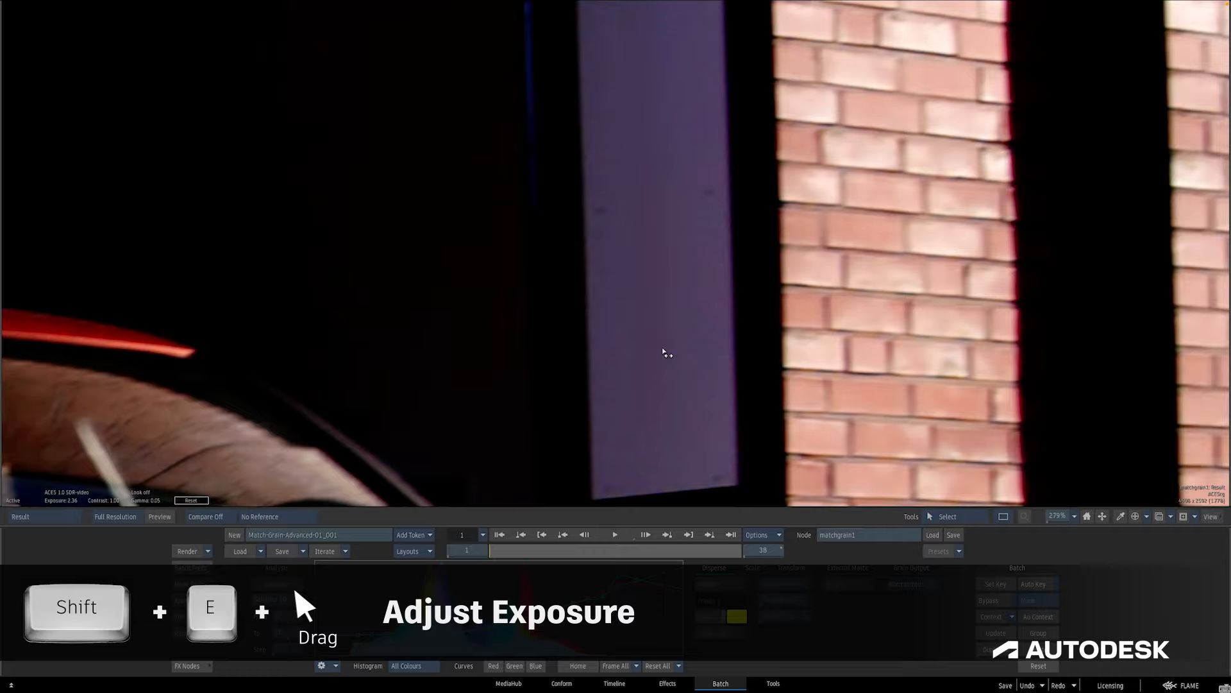
Raise viewer exposure on the matchgrain1 result to inspect grain, then analyse the grain.
{"action": "left_click_drag", "start_coordinate": [664, 354], "coordinate": [554, 370]}
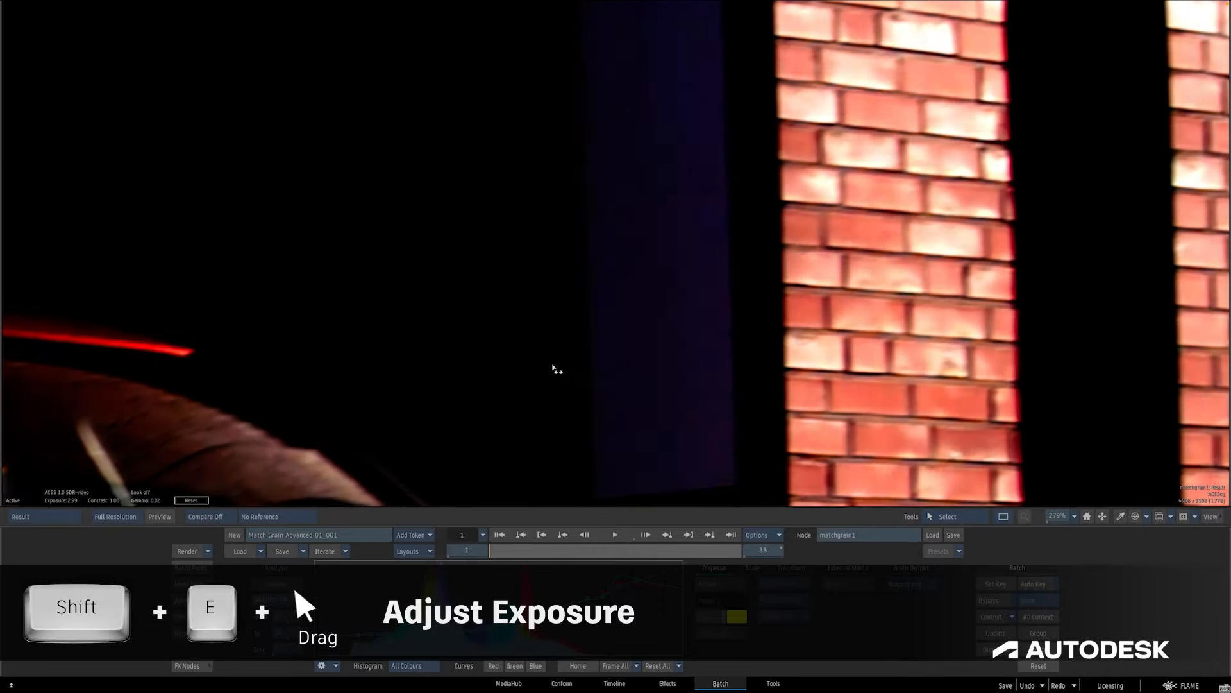
{"action": "left_click_drag", "start_coordinate": [553, 370], "coordinate": [629, 366]}
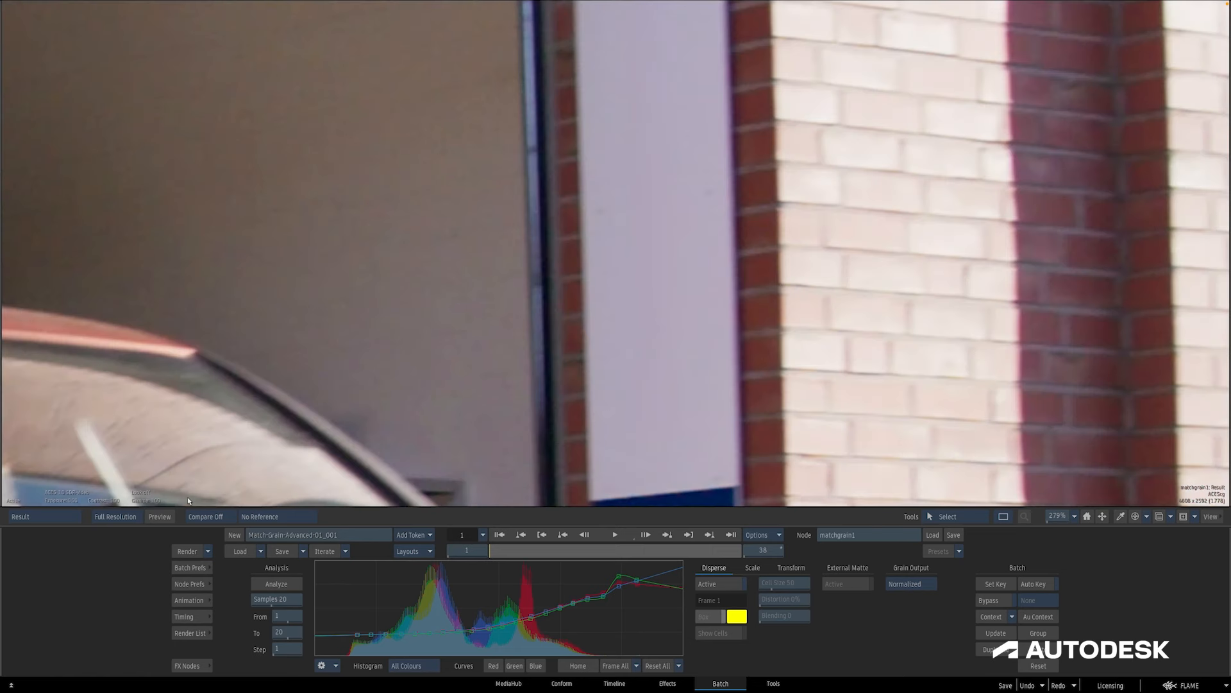
{"action": "mouse_move", "coordinate": [477, 377]}
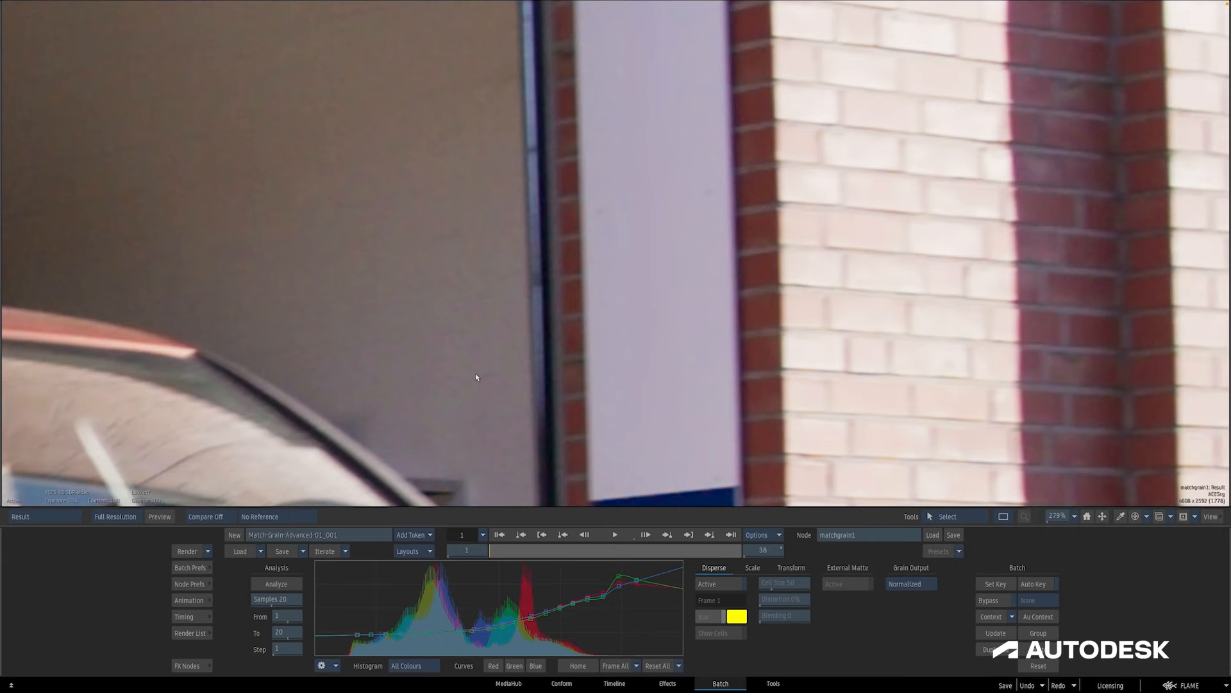
Switch to the Boosted Grain view with F6 and frame the whole shot.
{"action": "key", "text": "F6"}
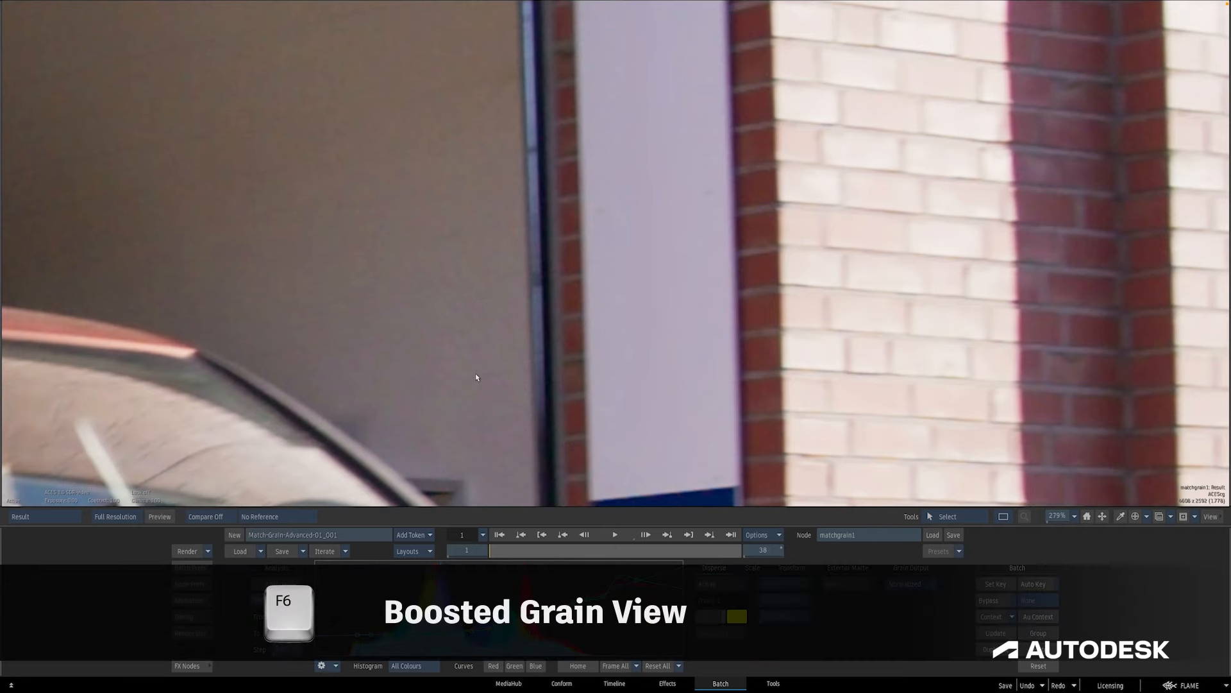
{"action": "key", "text": "F6"}
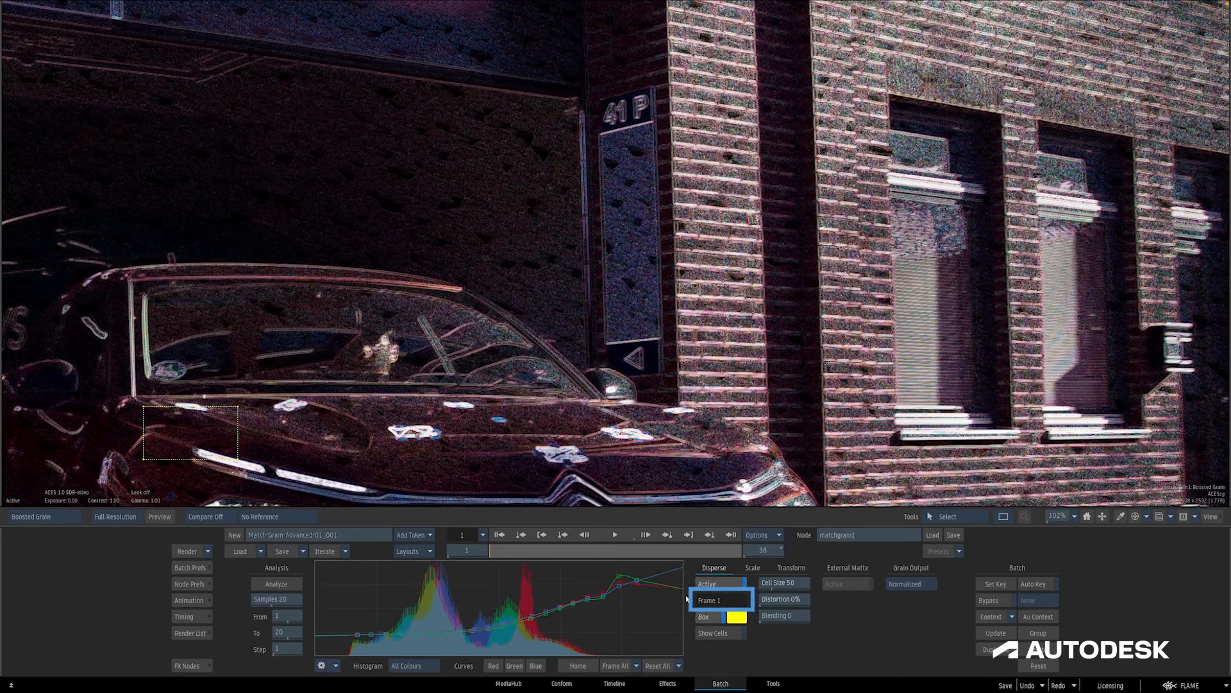
Activate dispersed grain with Show Cells on and cell size 55.
{"action": "left_click", "coordinate": [704, 617]}
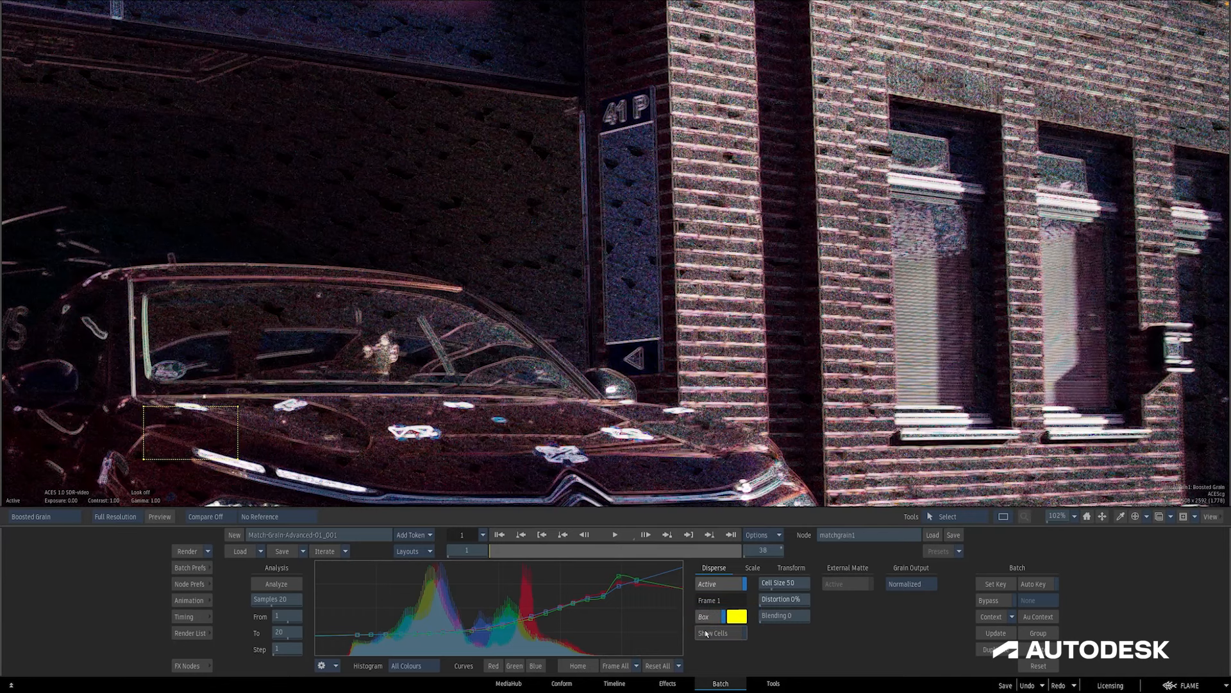
{"action": "left_click", "coordinate": [721, 633]}
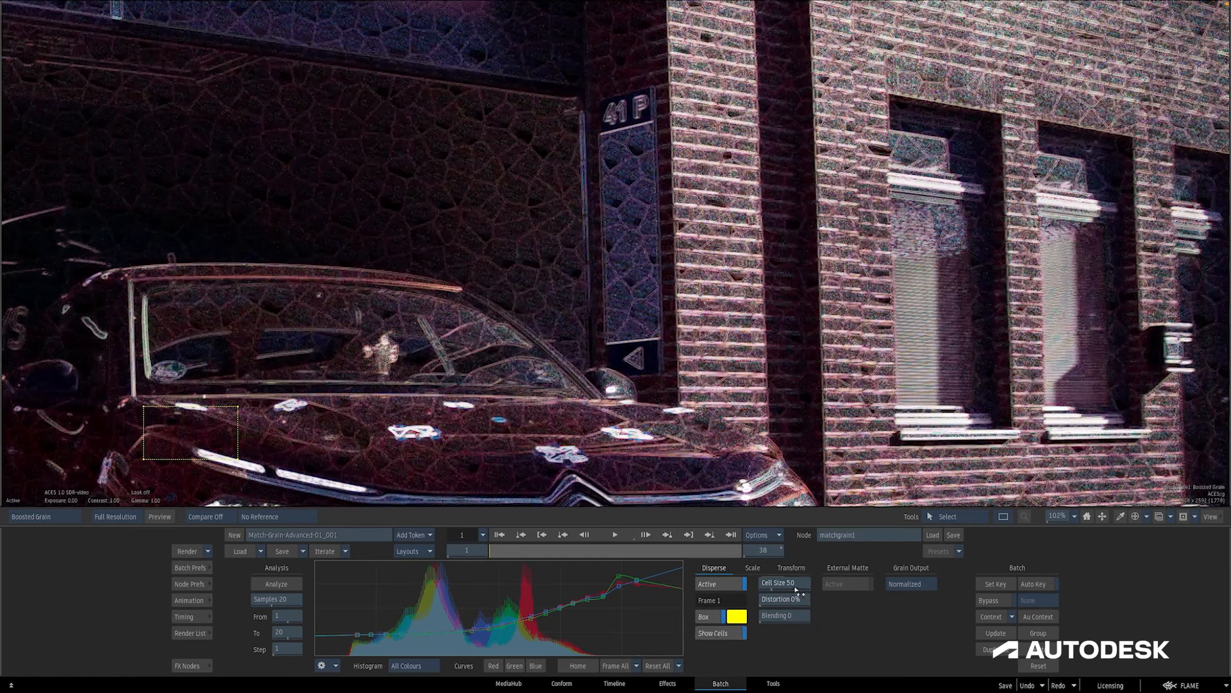
{"action": "left_click_drag", "start_coordinate": [781, 583], "coordinate": [754, 583]}
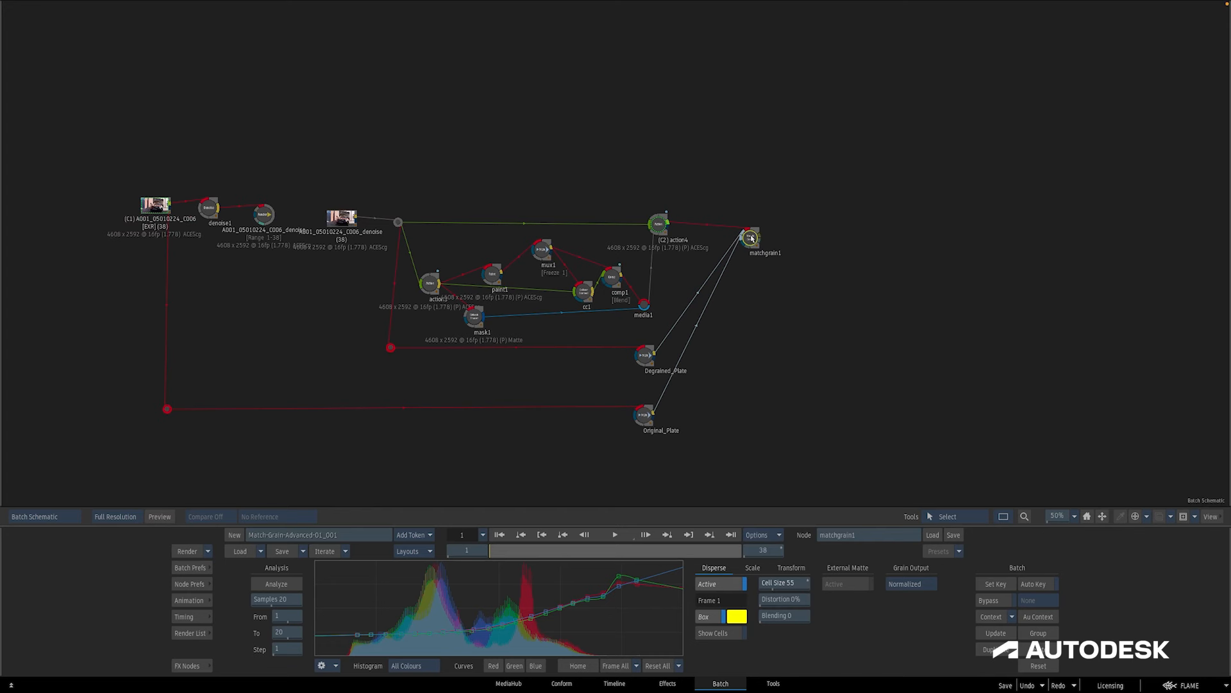
Wire a matte into matchgrain1's matte input and enable External Matte Active.
{"action": "left_click_drag", "start_coordinate": [749, 237], "coordinate": [687, 225]}
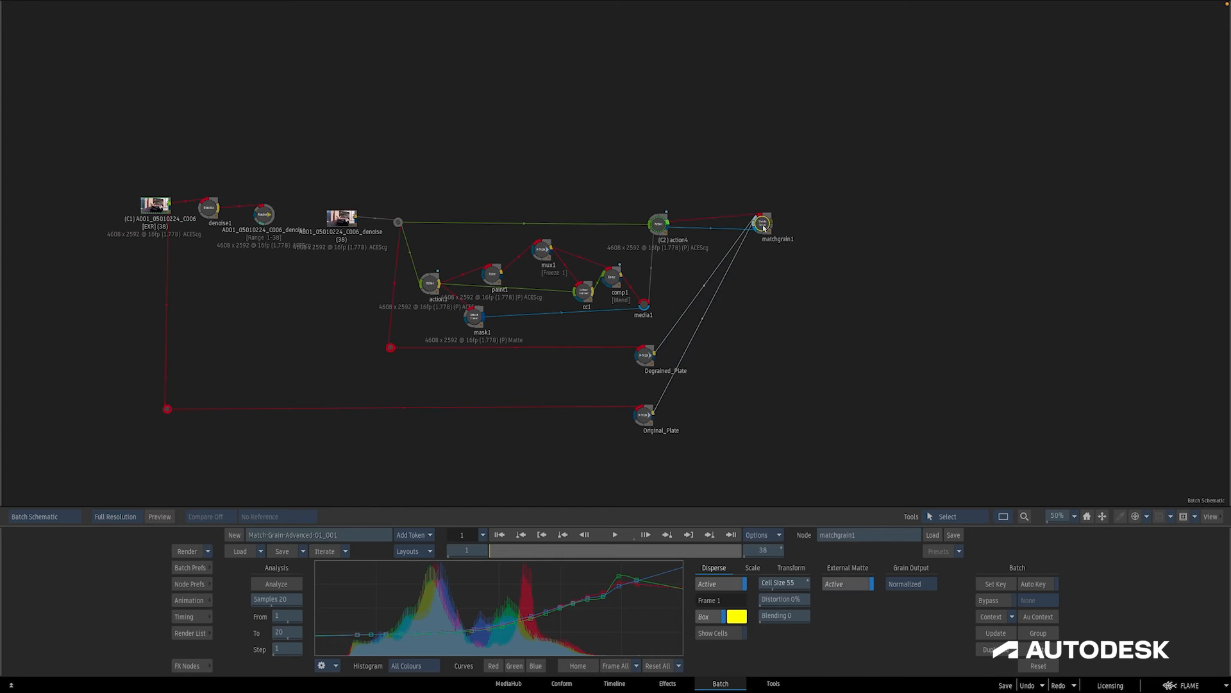
{"action": "mouse_move", "coordinate": [832, 609]}
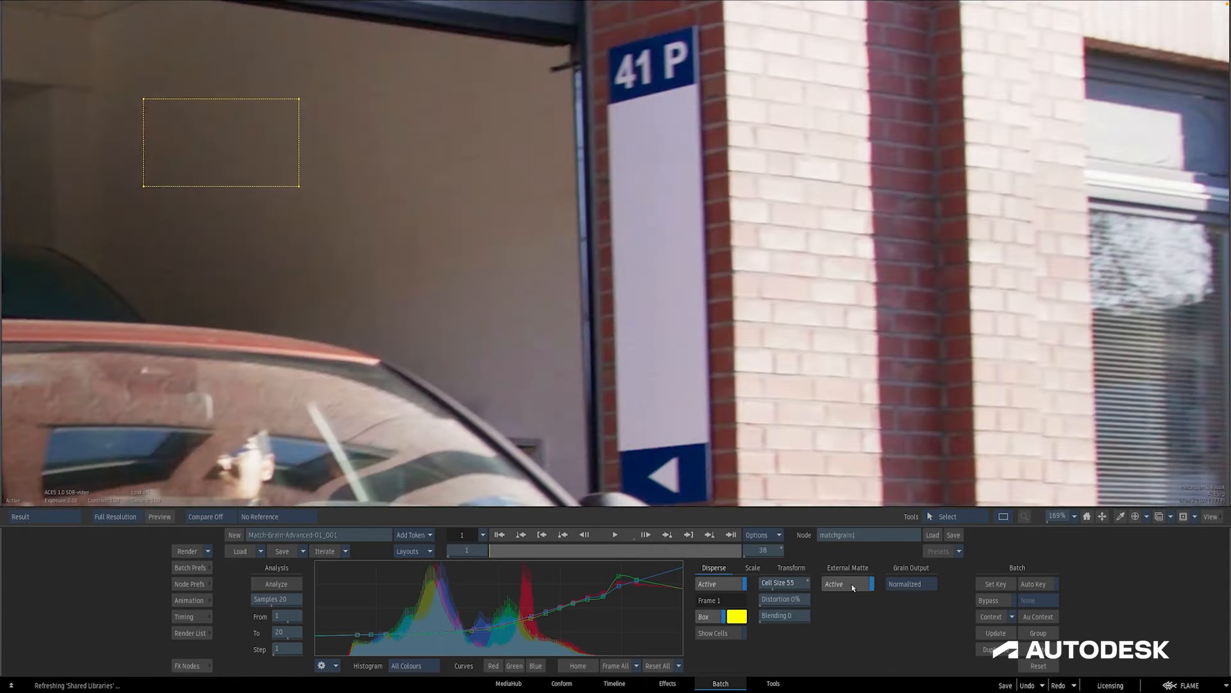
Zoom on the 41 P sign, compare Original Clip and Result, then show Boosted Grain.
{"action": "key", "text": "F4"}
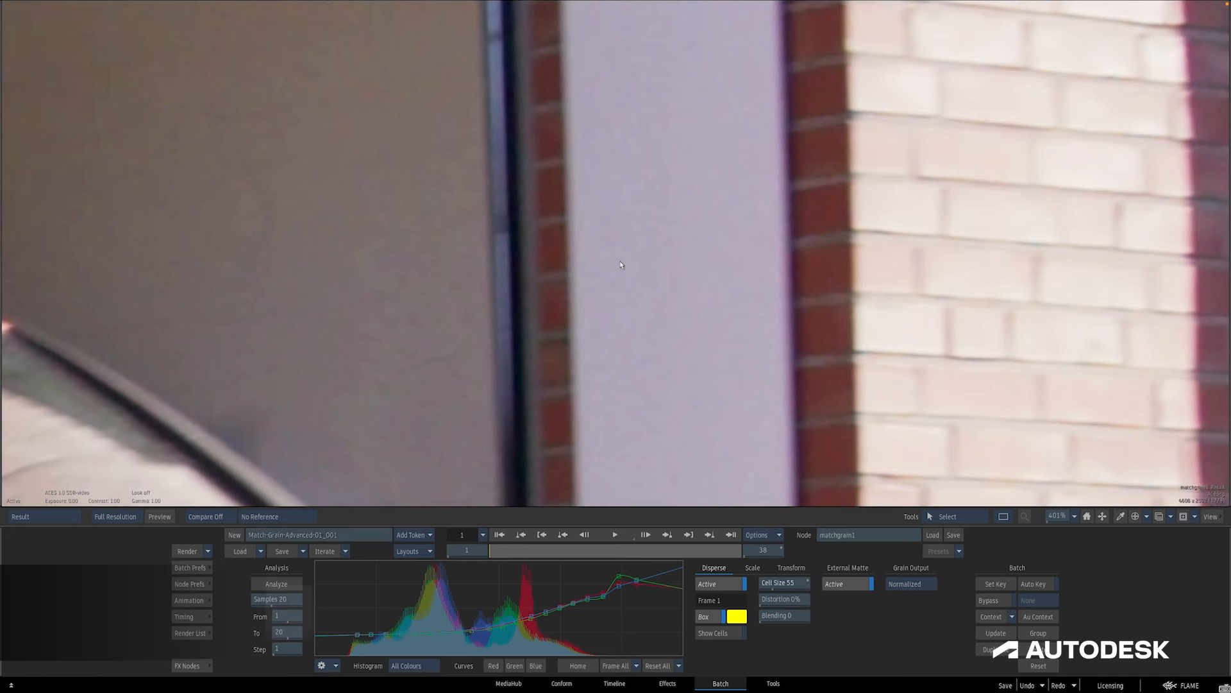
{"action": "key", "text": "F2"}
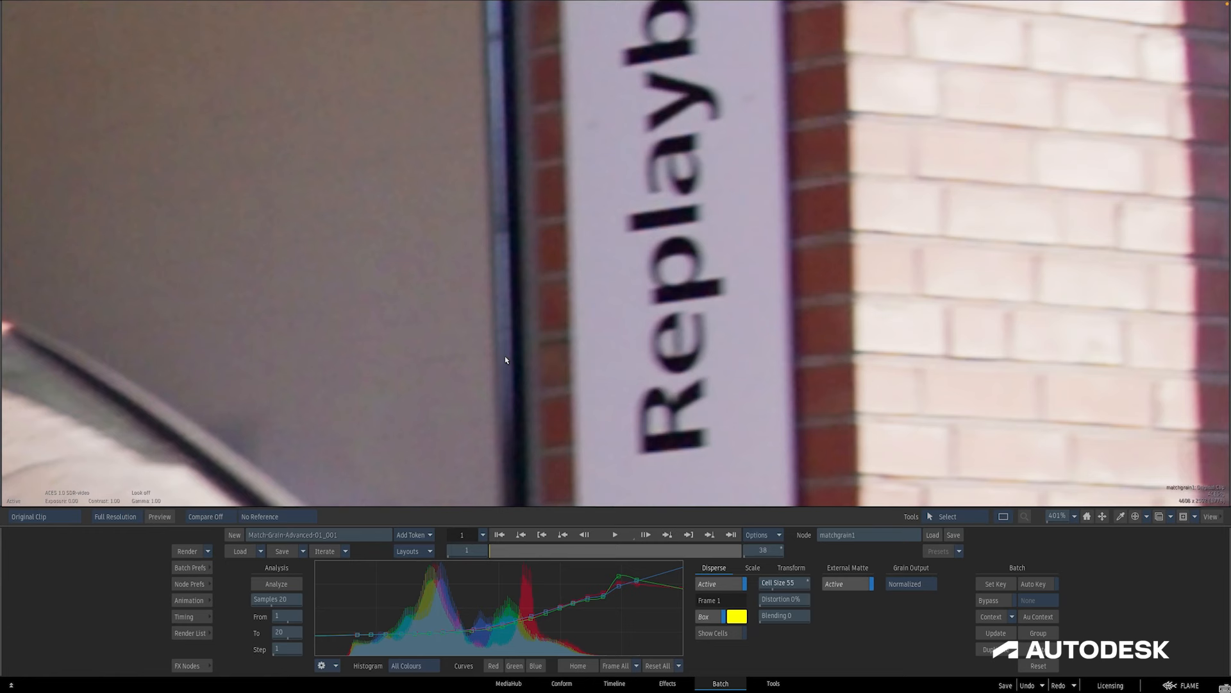
{"action": "left_click", "coordinate": [42, 517]}
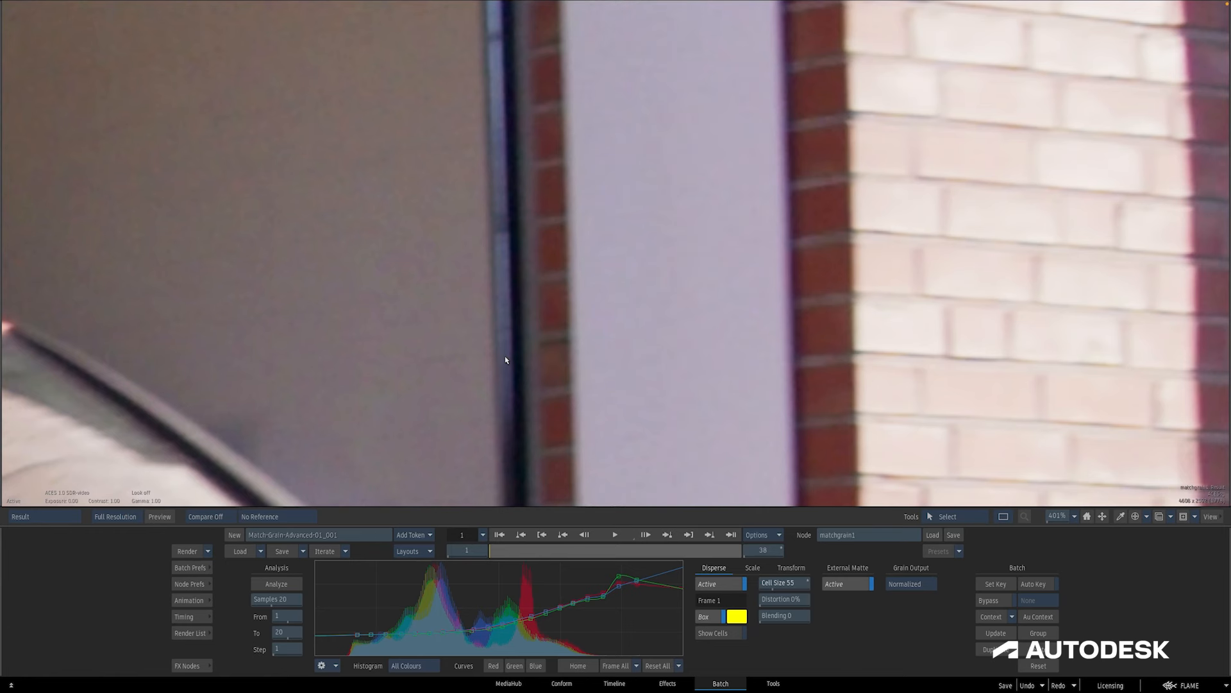
{"action": "mouse_move", "coordinate": [645, 363]}
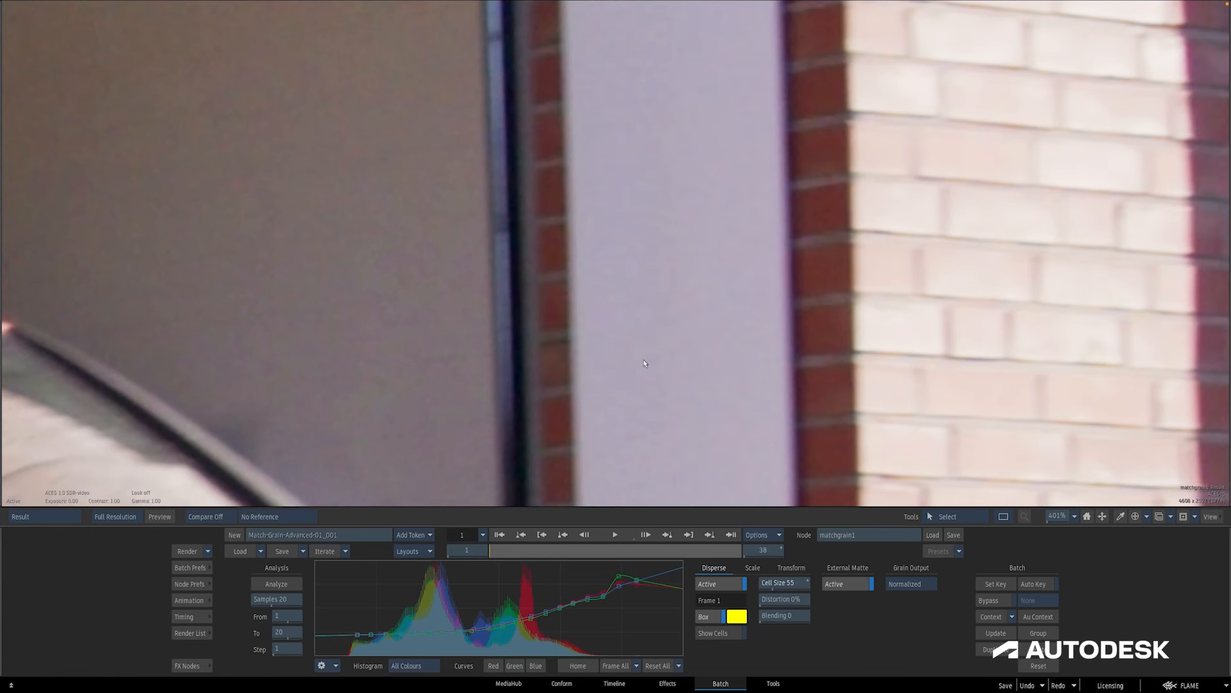
{"action": "key", "text": "F3"}
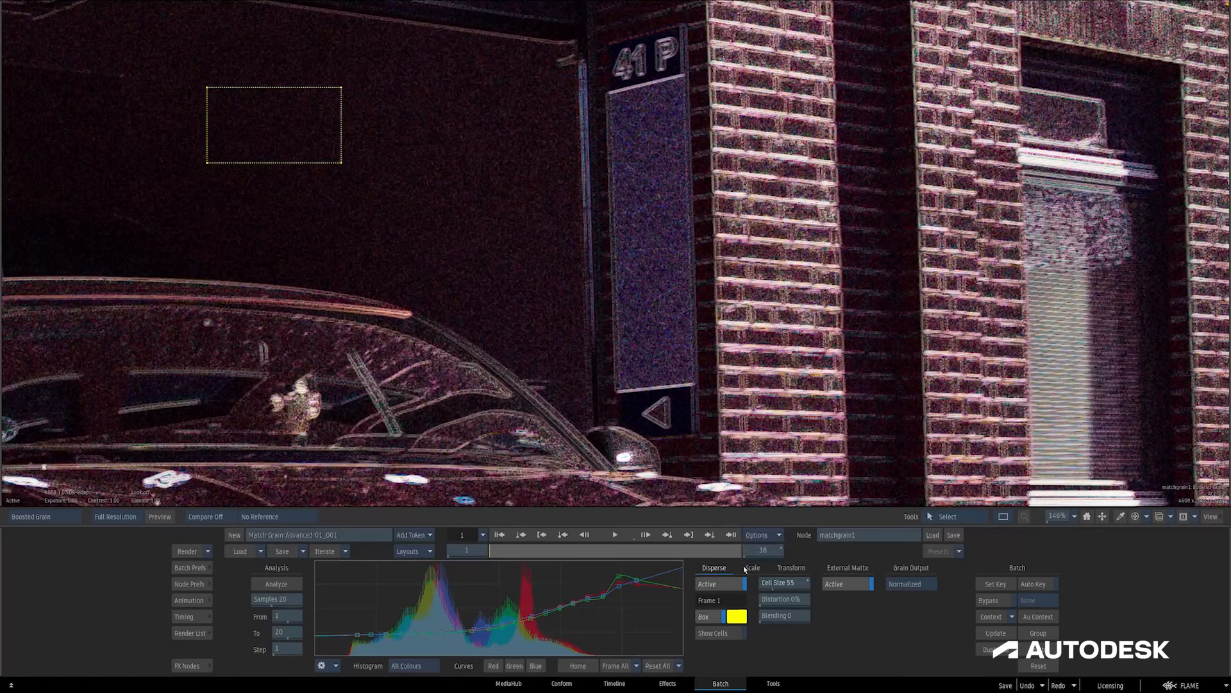
Set grain Scale to apply Outside the matte, trying Inside first, then view Transform settings.
{"action": "left_click", "coordinate": [752, 568]}
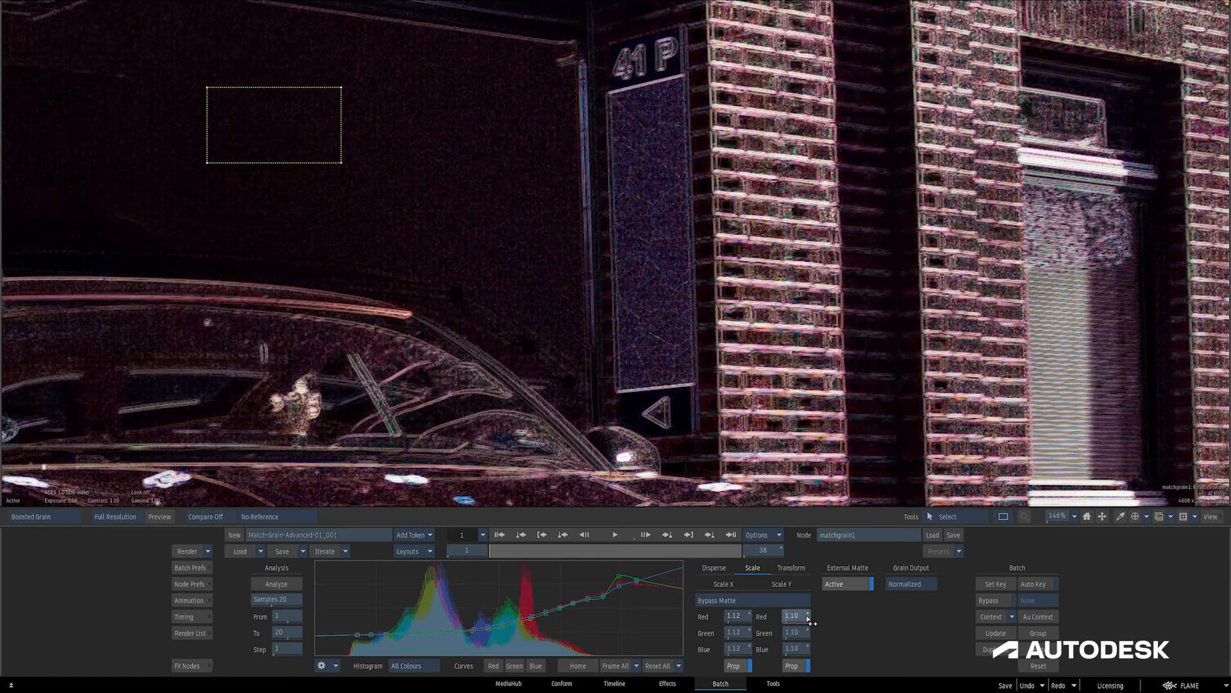
{"action": "left_click", "coordinate": [722, 601]}
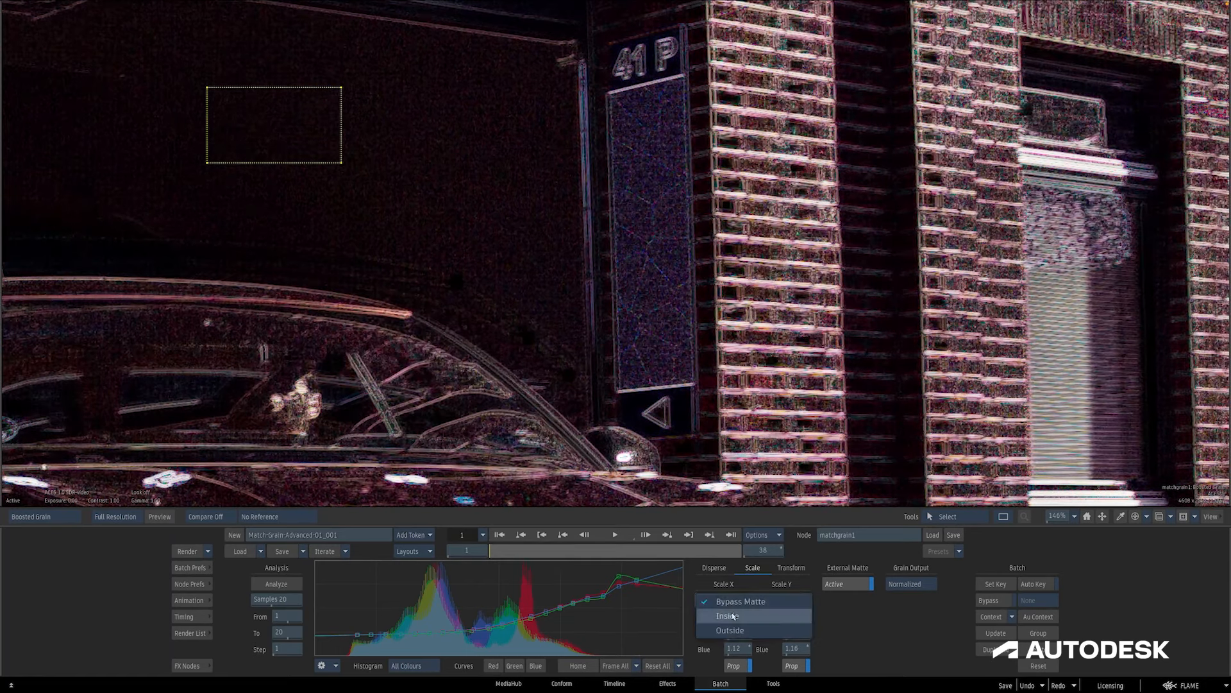
{"action": "mouse_move", "coordinate": [787, 601]}
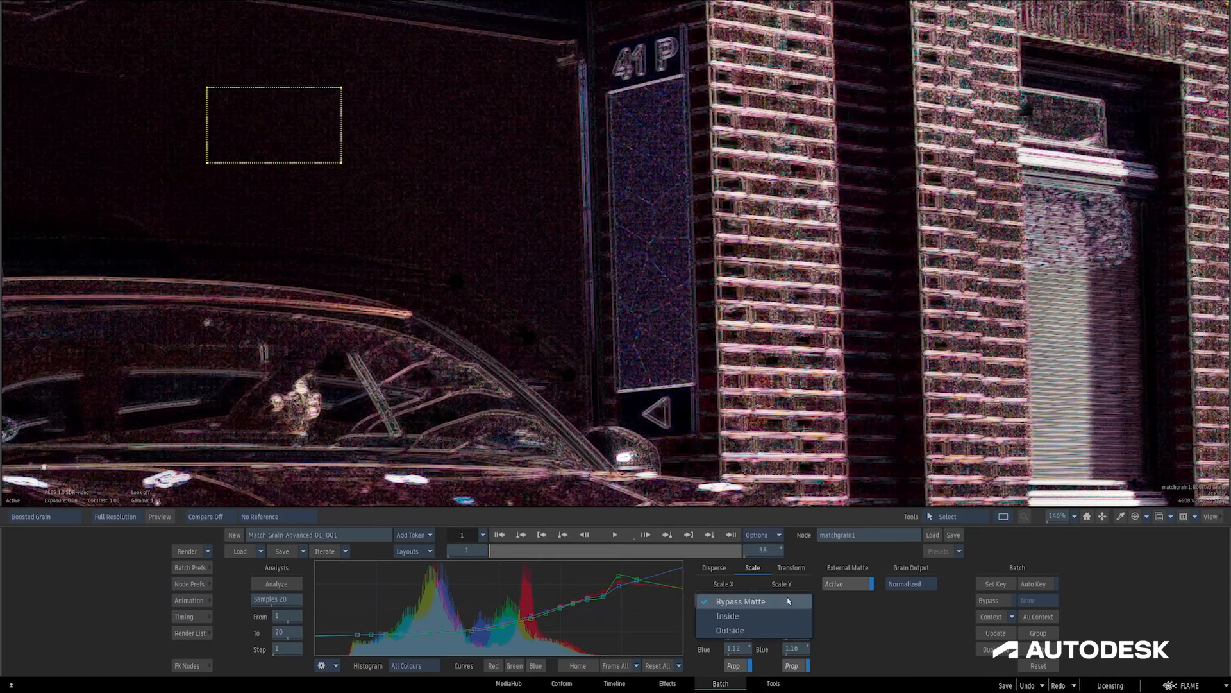
{"action": "left_click", "coordinate": [726, 616]}
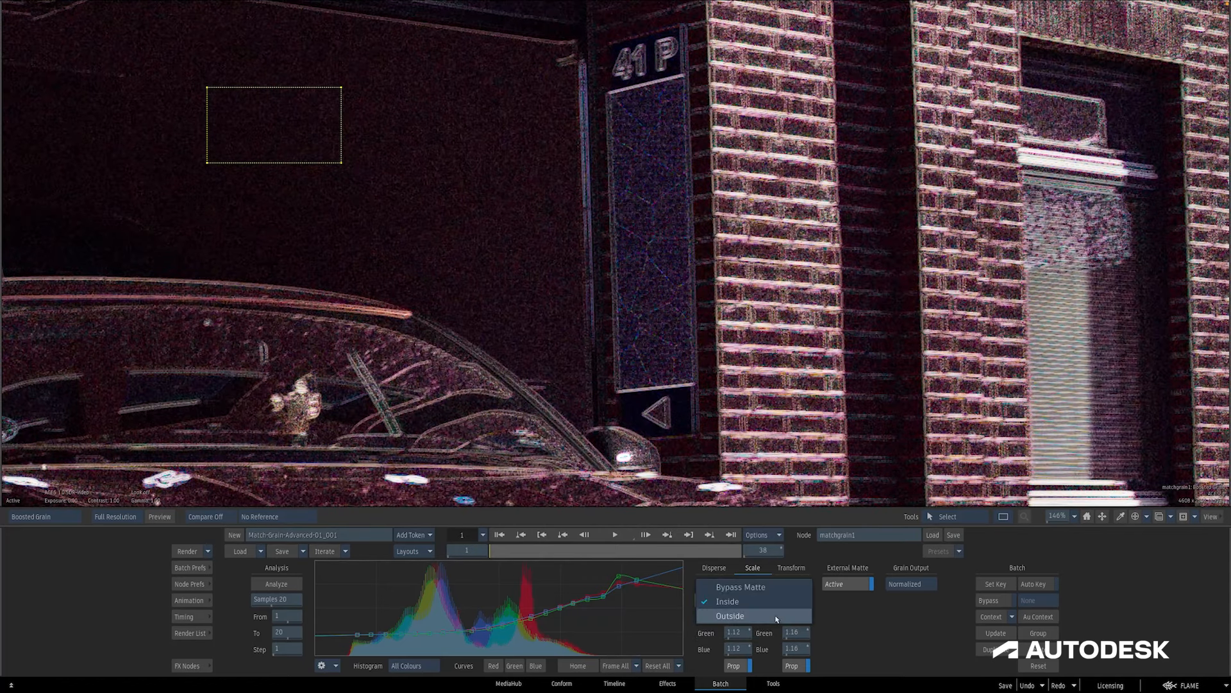
{"action": "left_click", "coordinate": [729, 616]}
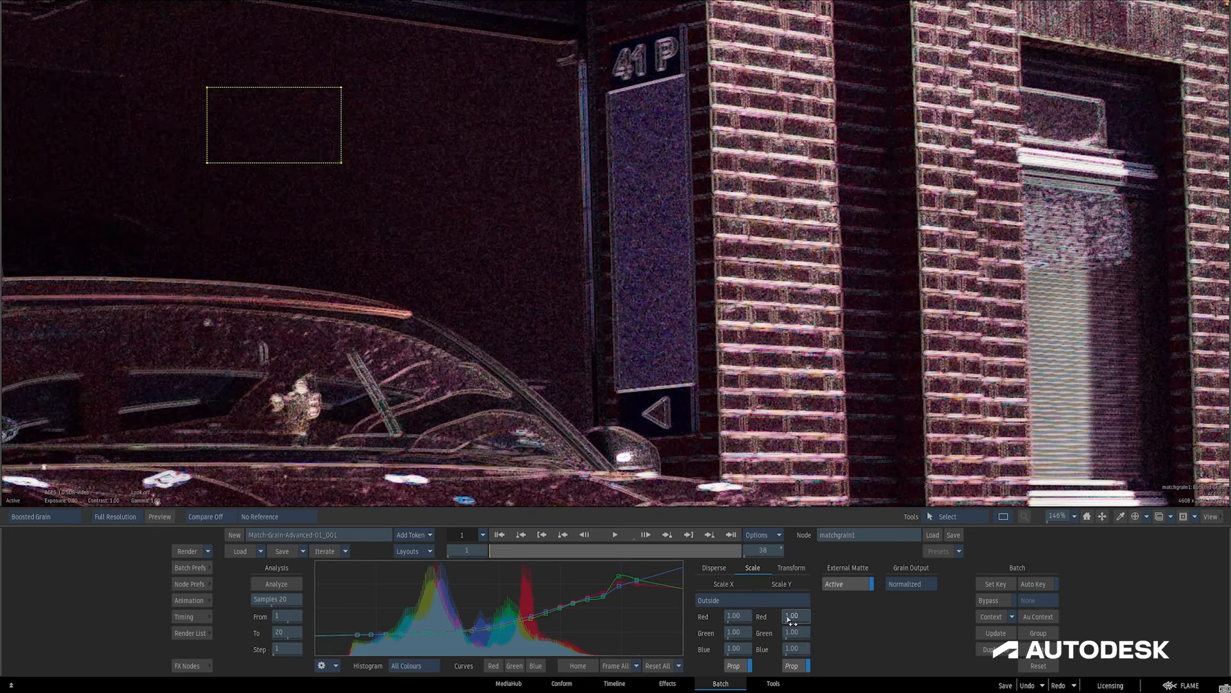
{"action": "left_click", "coordinate": [791, 567]}
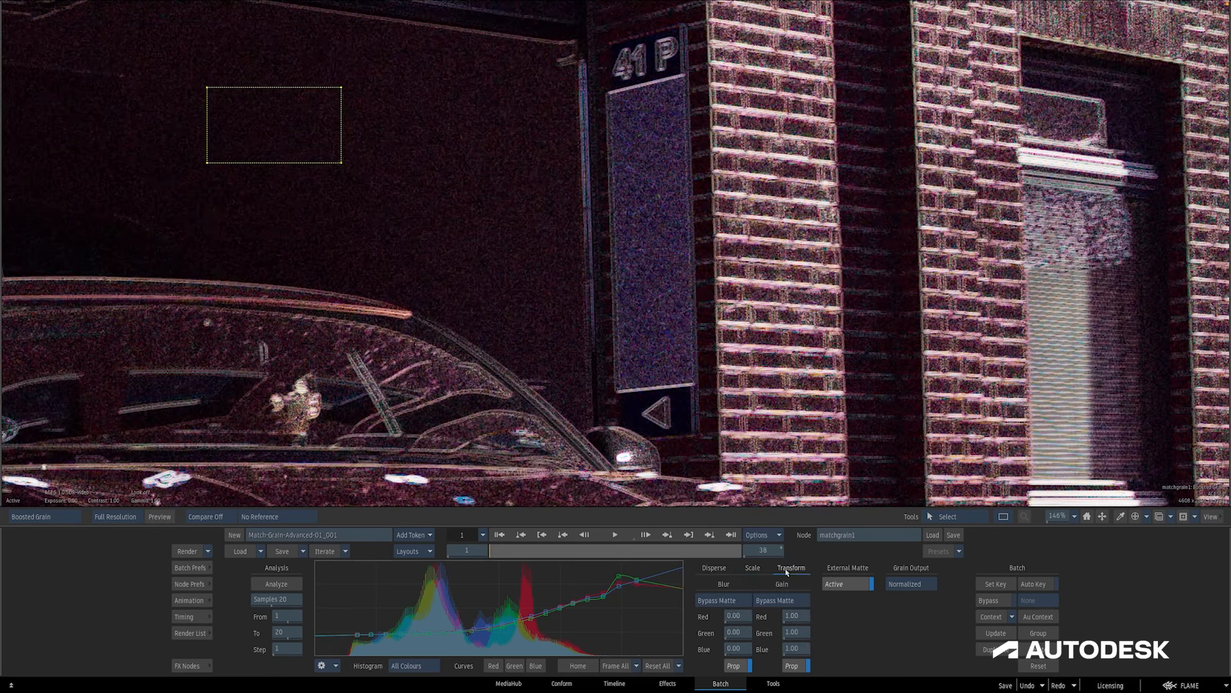